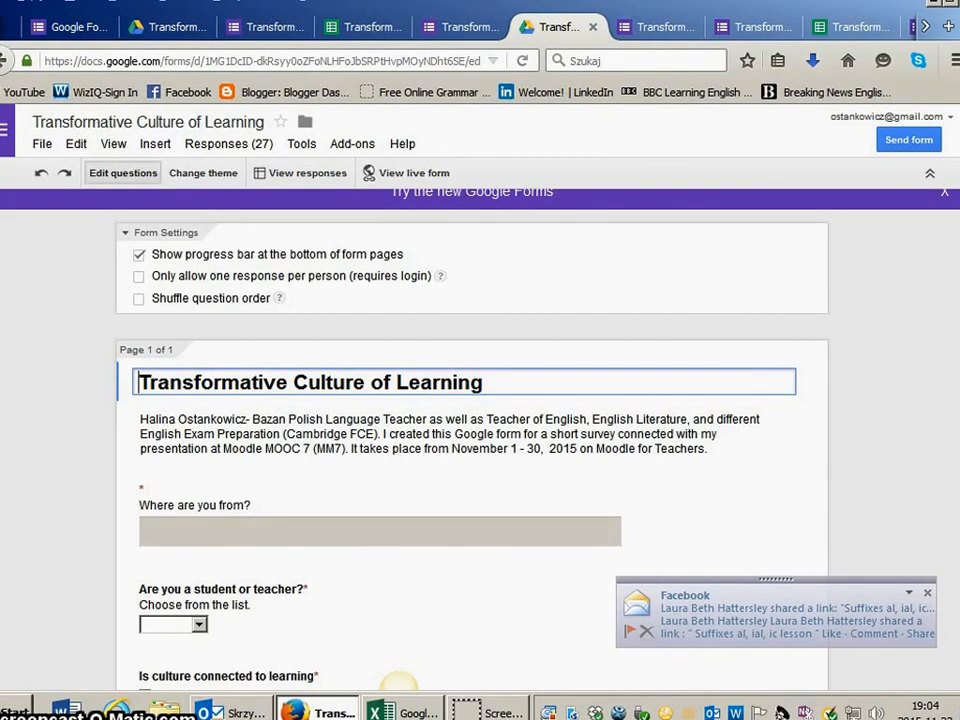
Scroll through every question down to the language and culture question and the Confirmation Page settings.
{"action": "left_click", "coordinate": [952, 592]}
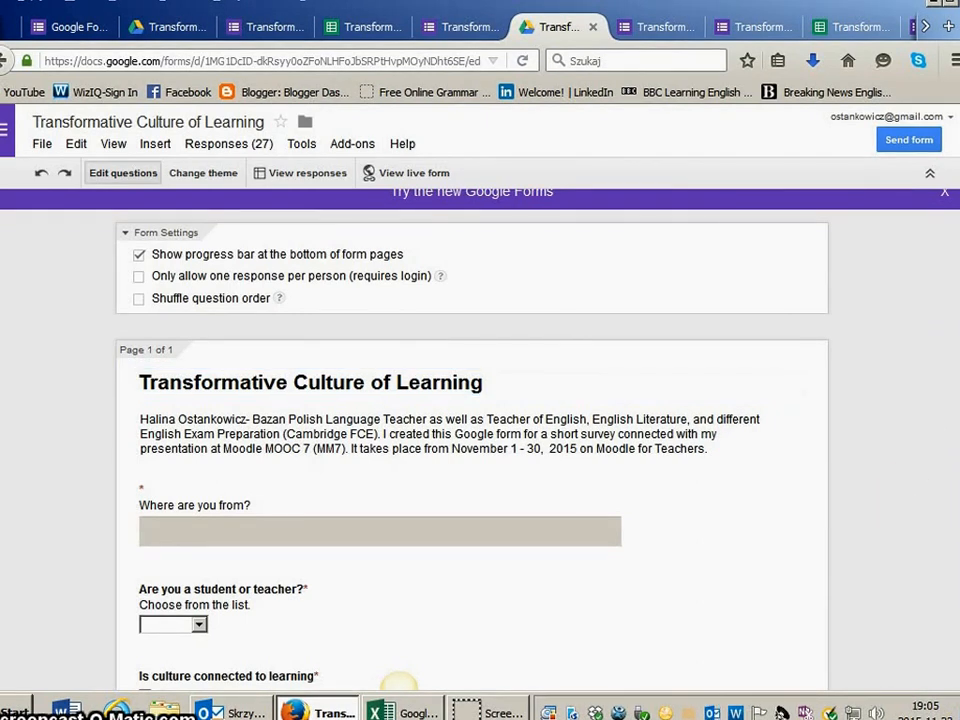
{"action": "scroll", "scroll_direction": "down", "scroll_amount": 3}
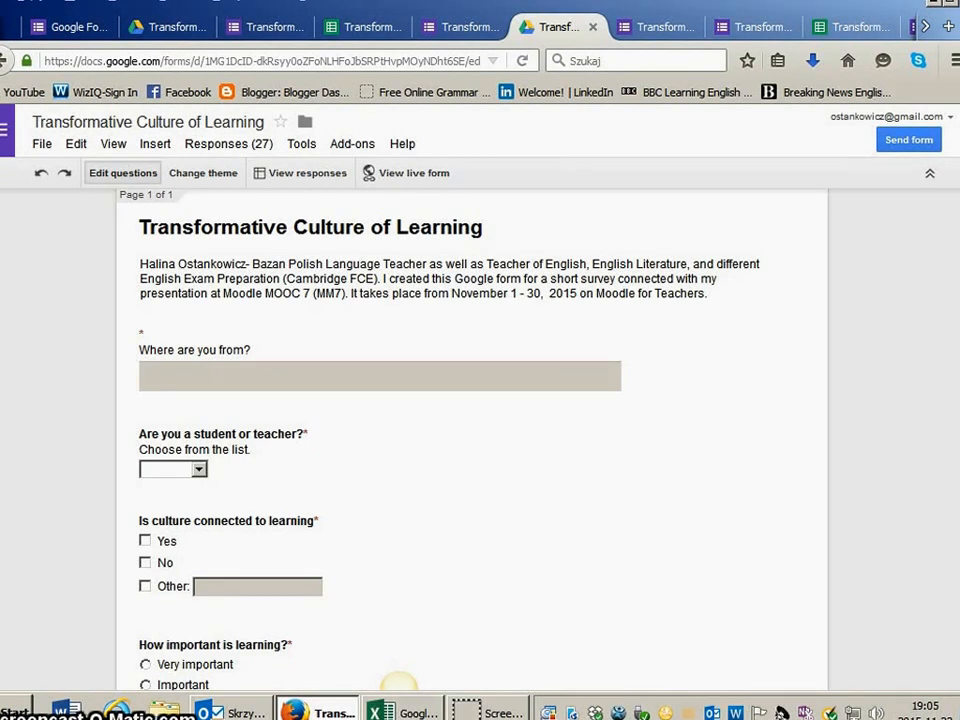
{"action": "scroll", "scroll_direction": "down", "scroll_amount": 3}
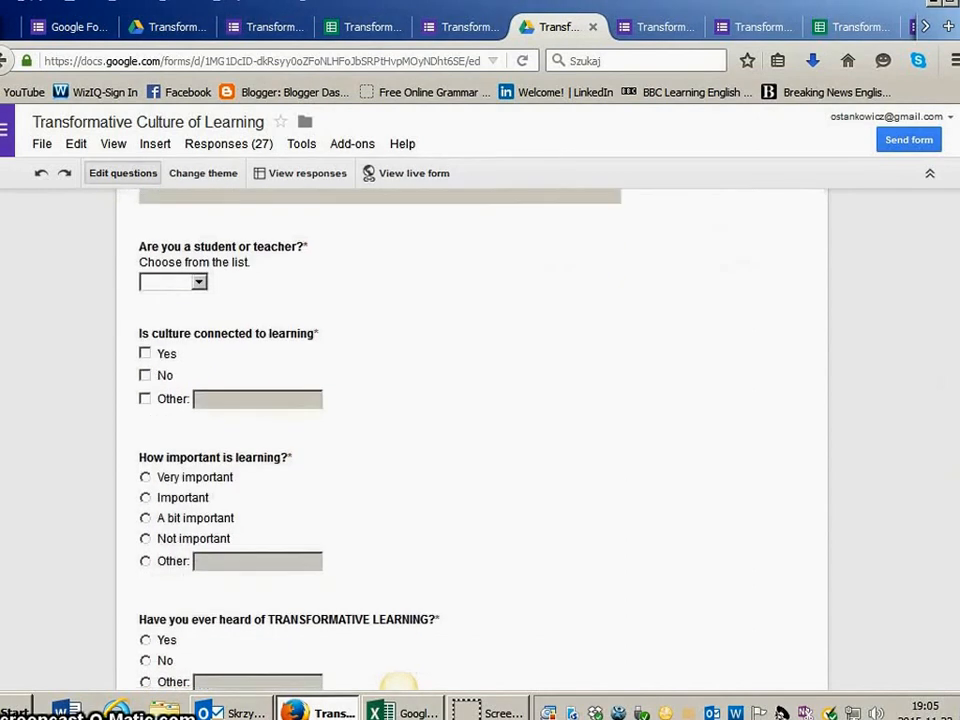
{"action": "scroll", "scroll_direction": "down", "scroll_amount": 3}
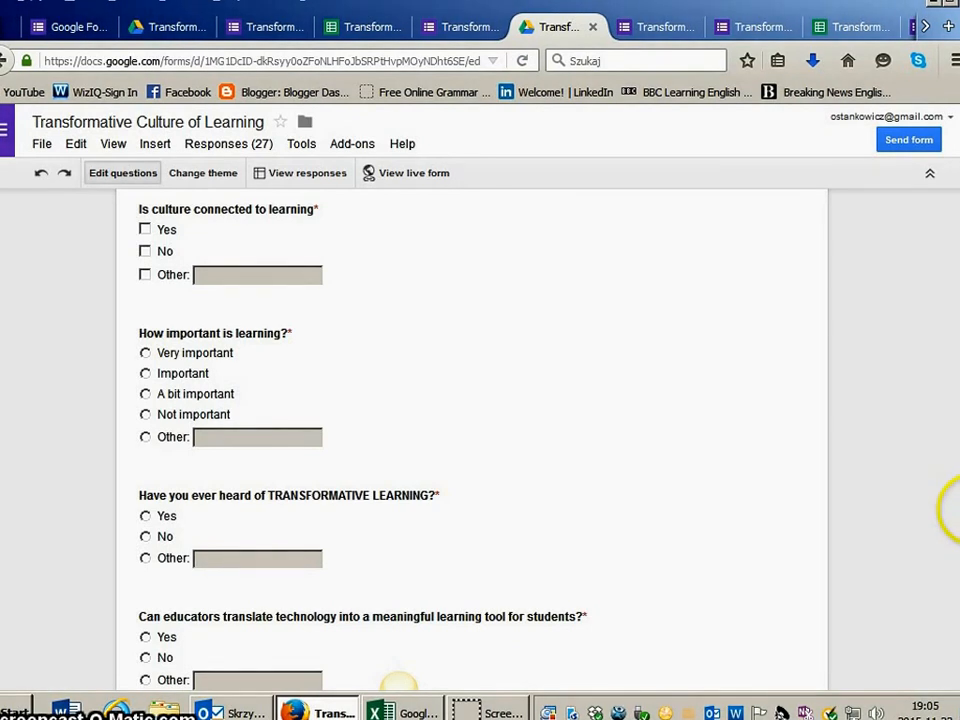
{"action": "scroll", "scroll_direction": "down", "scroll_amount": 3}
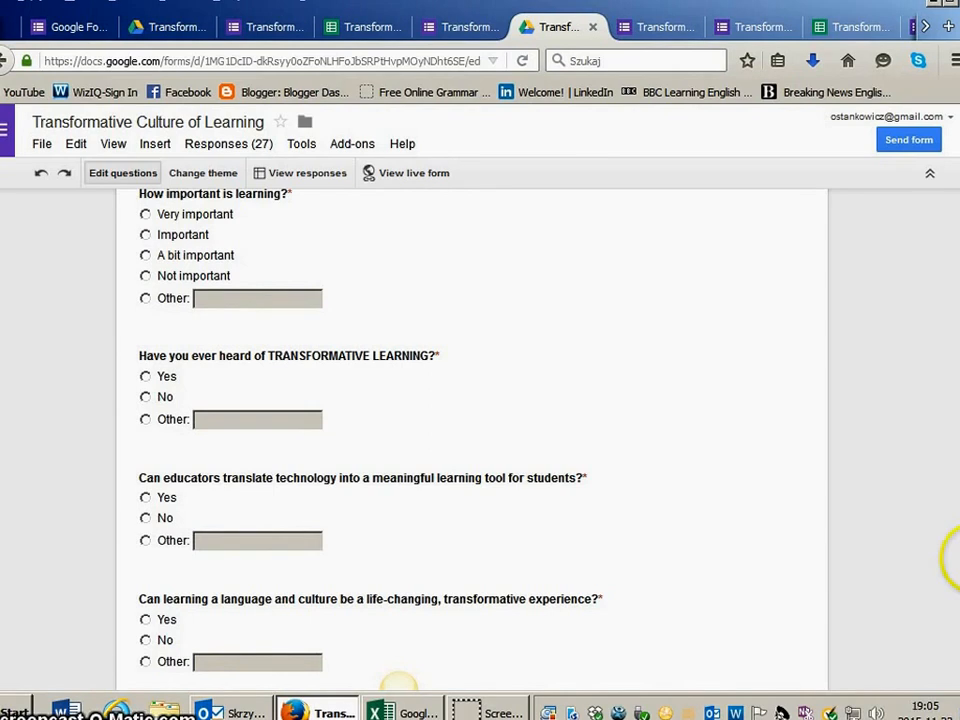
{"action": "scroll", "scroll_direction": "down", "scroll_amount": 3}
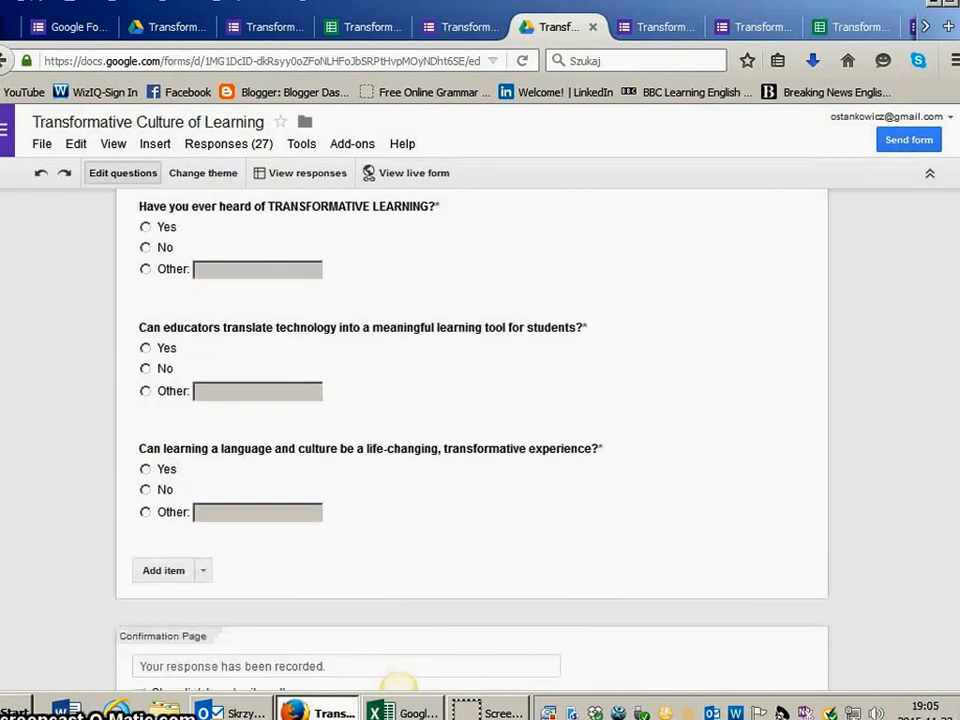
{"action": "scroll", "scroll_direction": "down", "scroll_amount": 3}
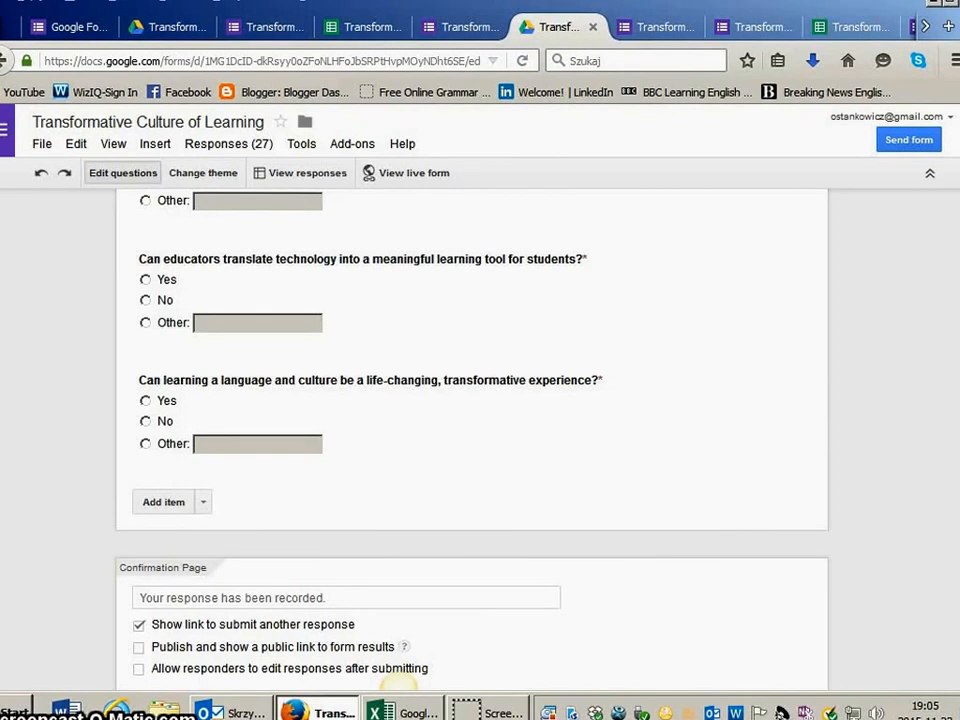
Show the Responses (27) menu listing the response handling options.
{"action": "scroll", "scroll_direction": "down", "scroll_amount": 3}
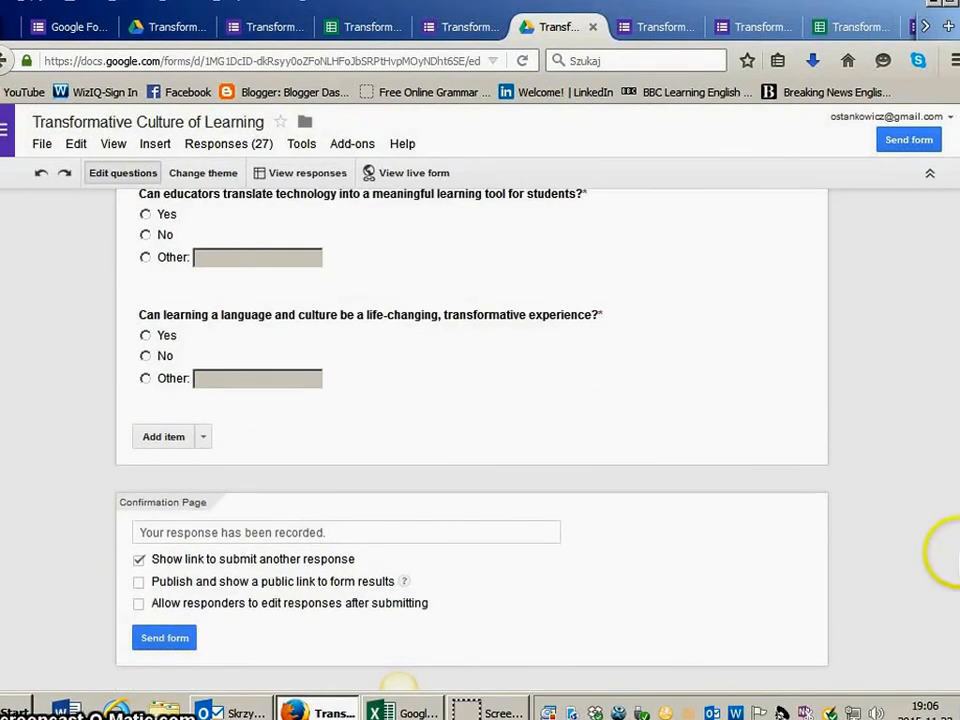
{"action": "mouse_move", "coordinate": [116, 656]}
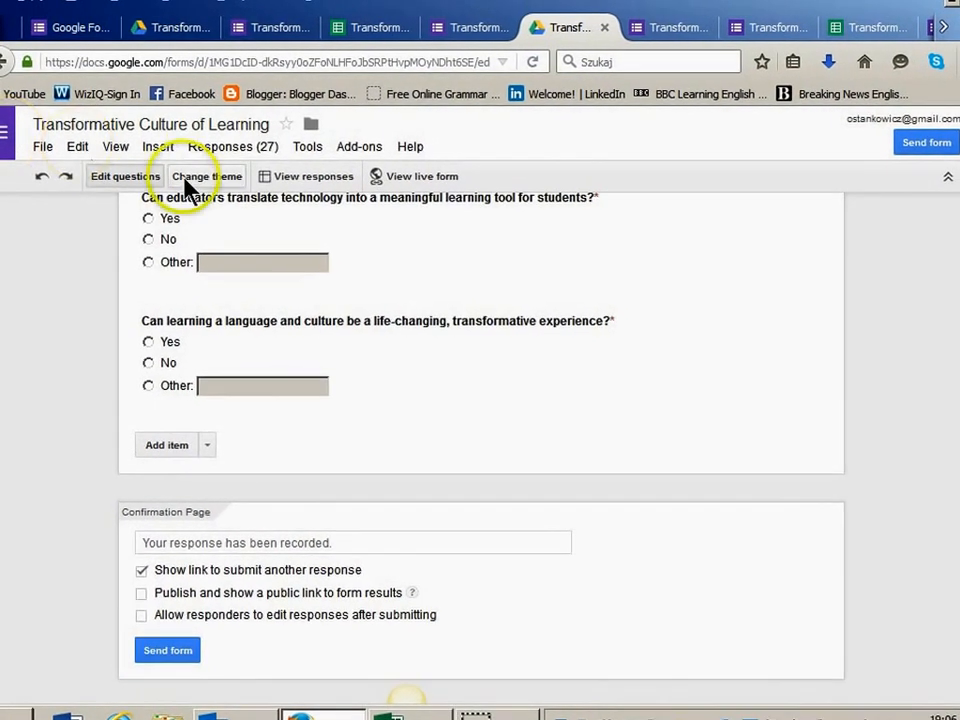
{"action": "left_click", "coordinate": [240, 150]}
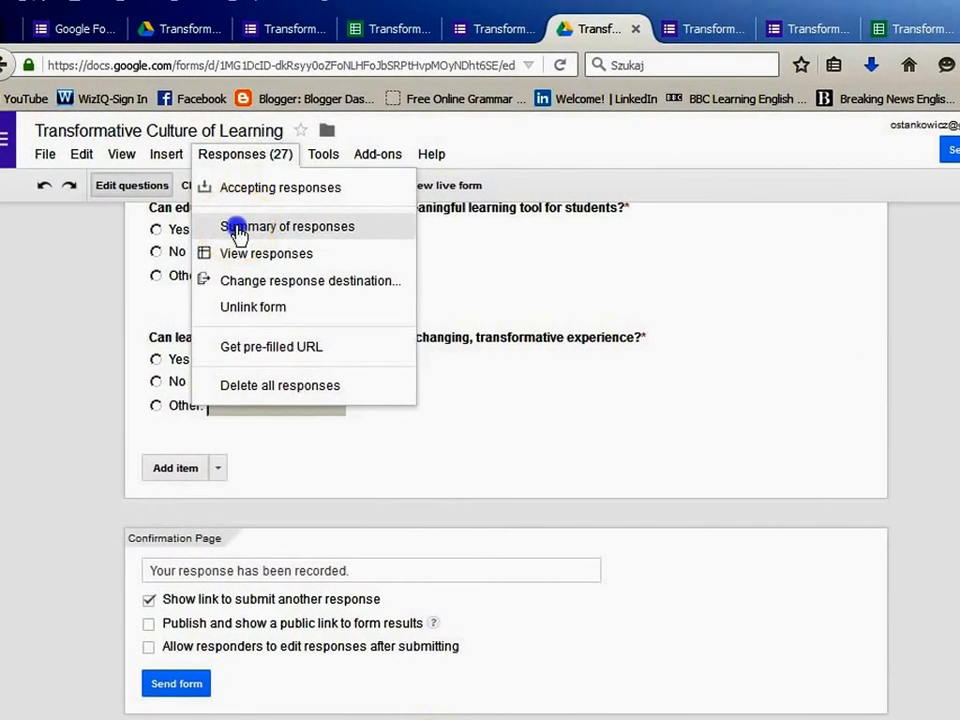
View the Summary of responses page with the student/teacher pie chart (42.3% teachers).
{"action": "left_click", "coordinate": [288, 226]}
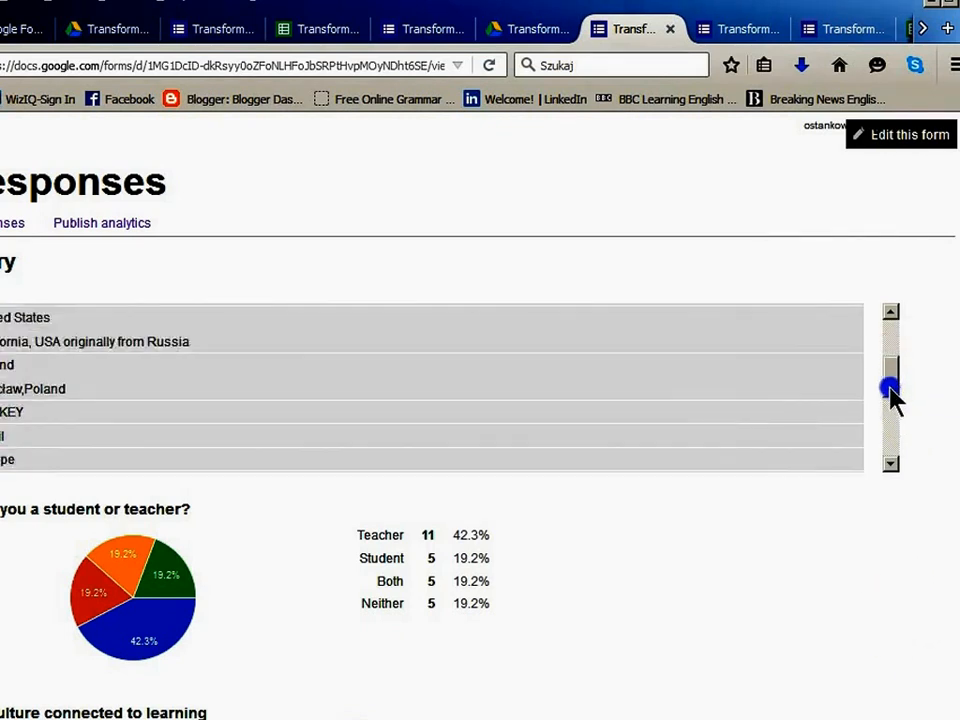
{"action": "left_click_drag", "start_coordinate": [890, 388], "coordinate": [890, 404]}
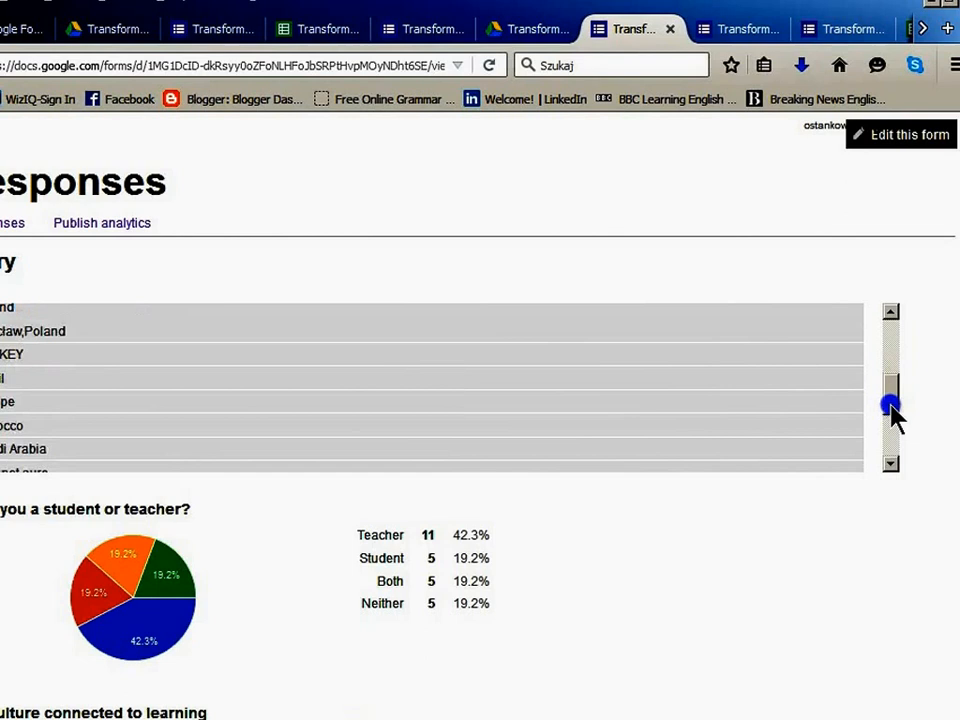
{"action": "left_click_drag", "start_coordinate": [890, 404], "coordinate": [890, 418]}
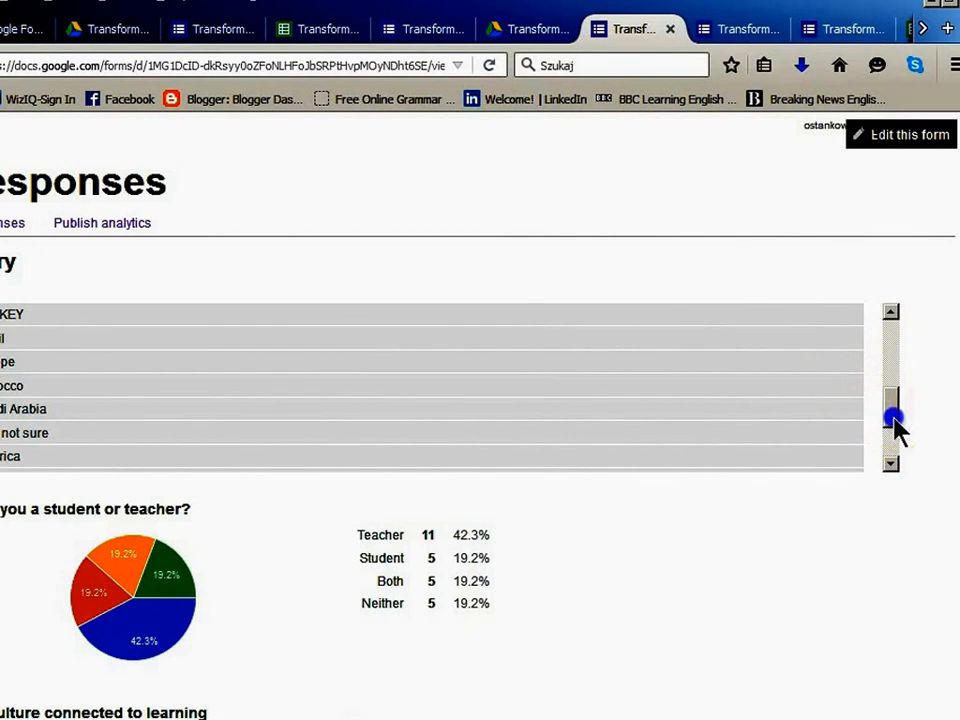
{"action": "left_click_drag", "start_coordinate": [892, 414], "coordinate": [892, 456]}
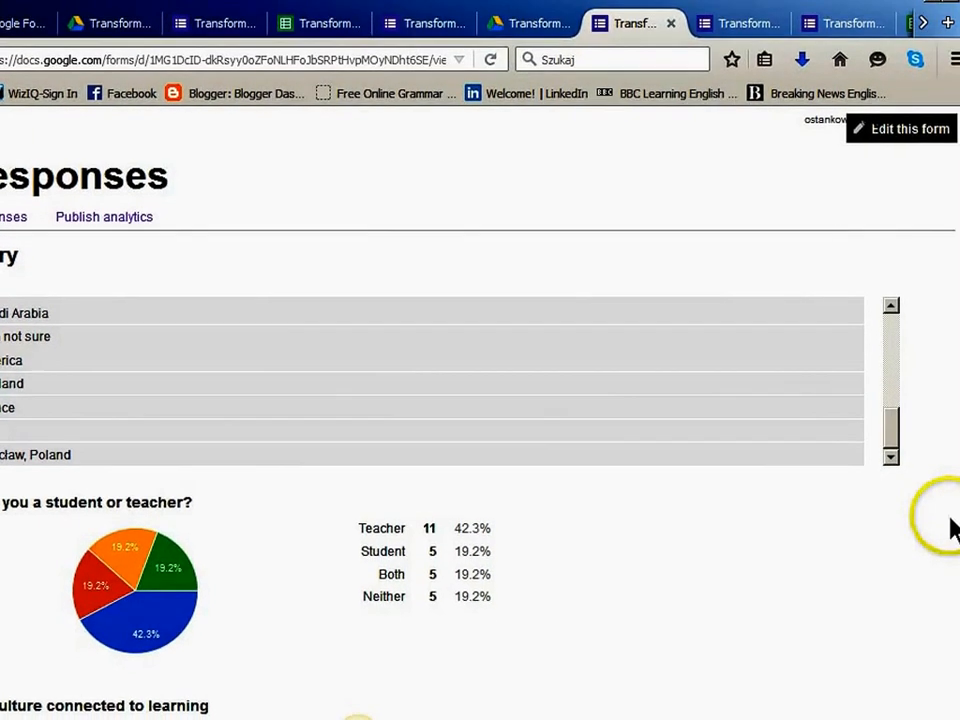
Scroll to the culture-learning connection and learning importance charts (85.2% very important).
{"action": "scroll", "scroll_direction": "down", "scroll_amount": 3}
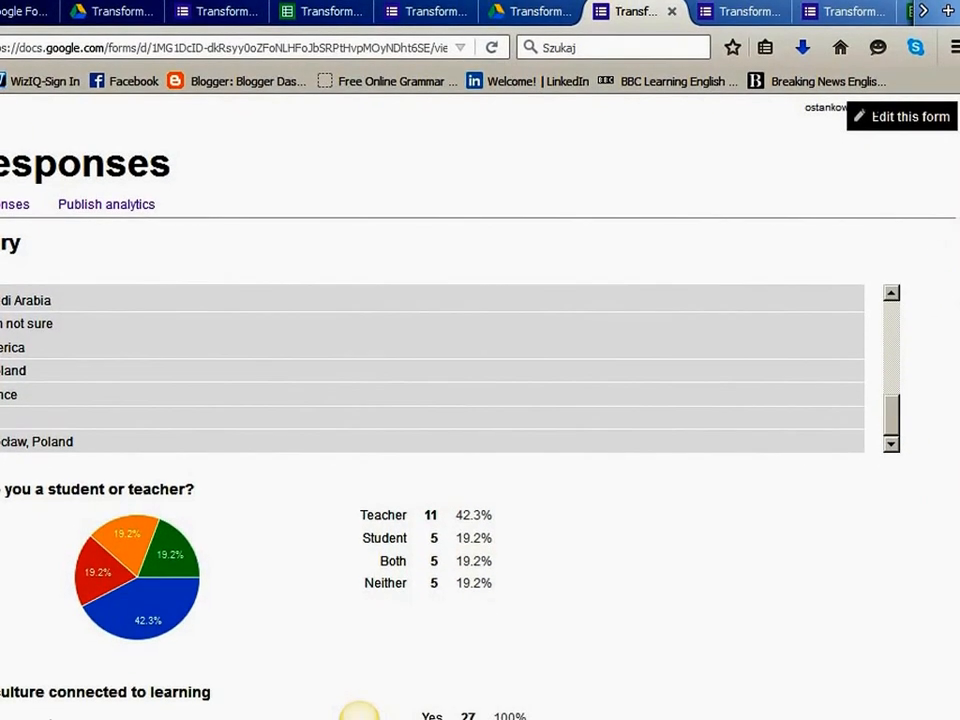
{"action": "scroll", "scroll_direction": "down", "scroll_amount": 3}
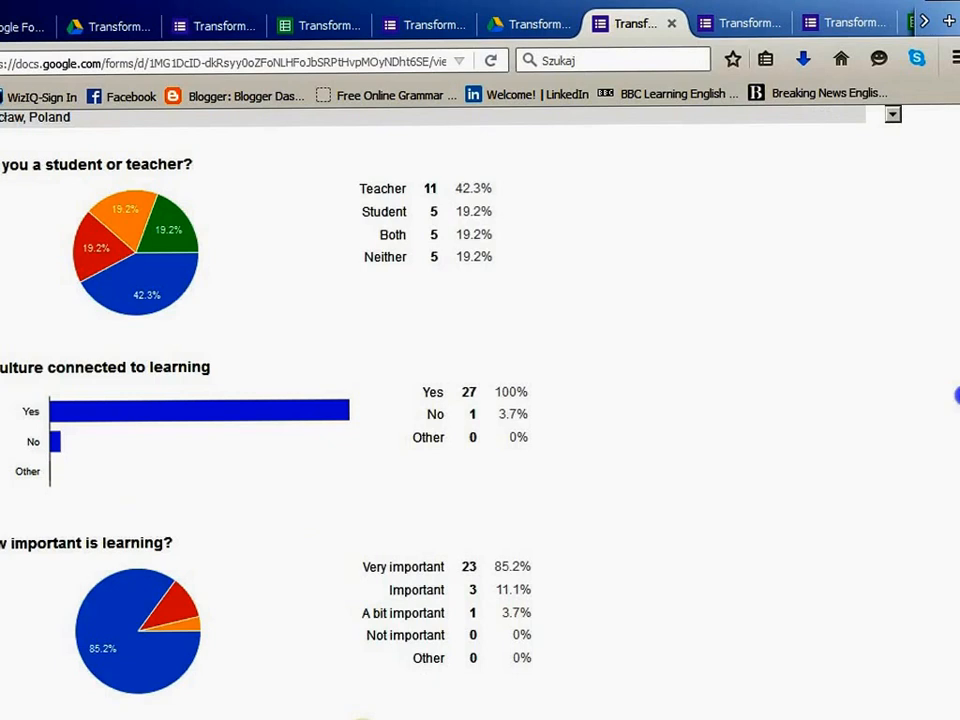
{"action": "scroll", "scroll_direction": "down", "scroll_amount": 3}
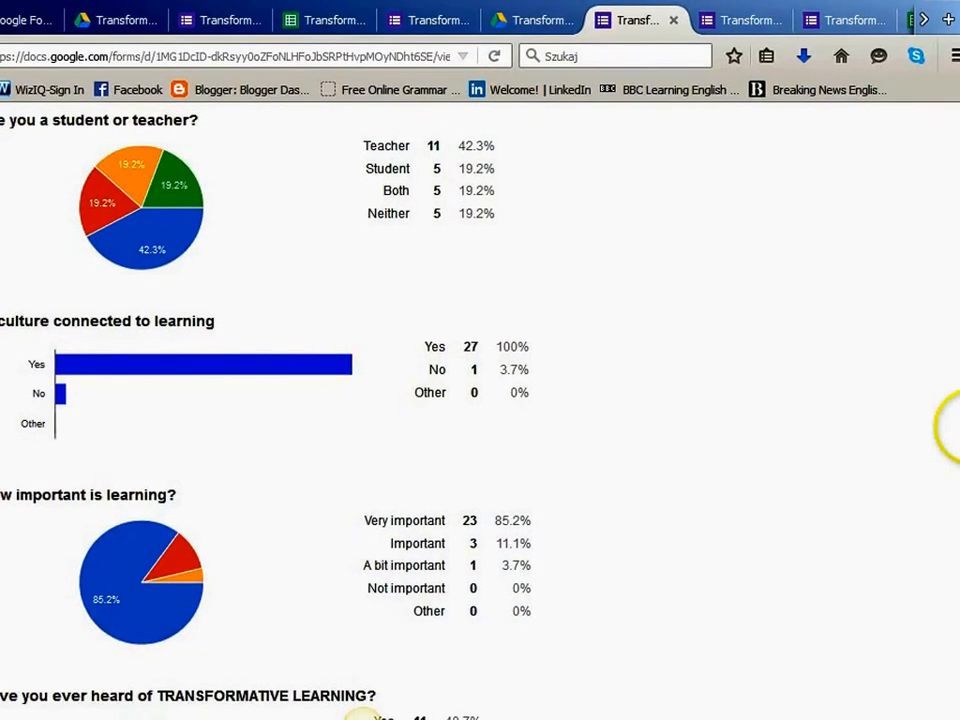
{"action": "scroll", "scroll_direction": "down", "scroll_amount": 3}
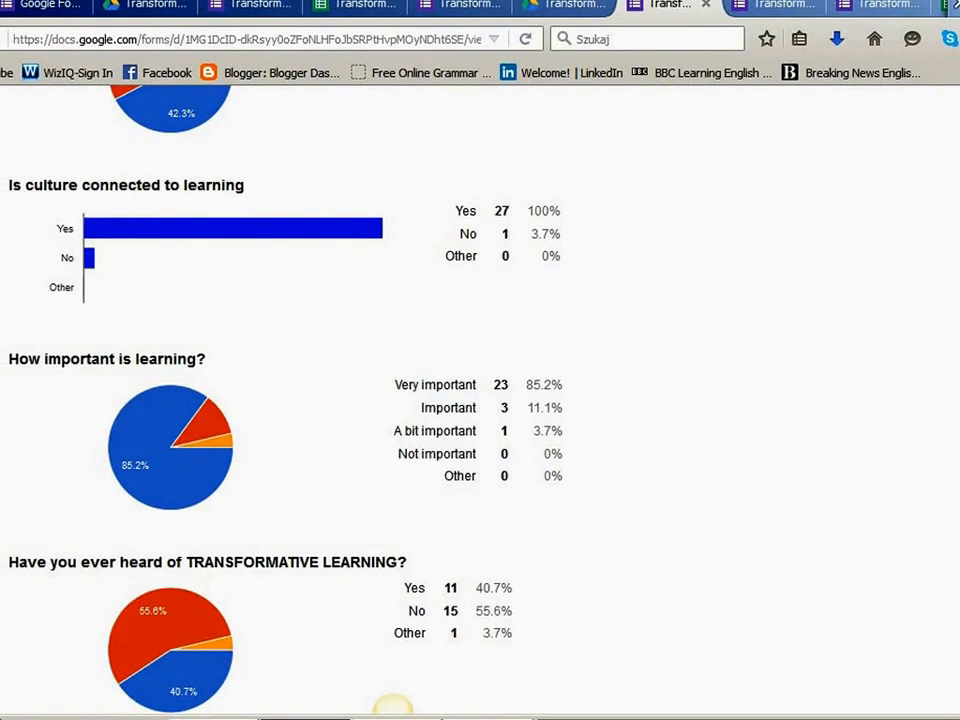
Scroll to the transformative learning awareness and technology-as-tool charts (88.9%, 92.6%).
{"action": "scroll", "scroll_direction": "down", "scroll_amount": 3}
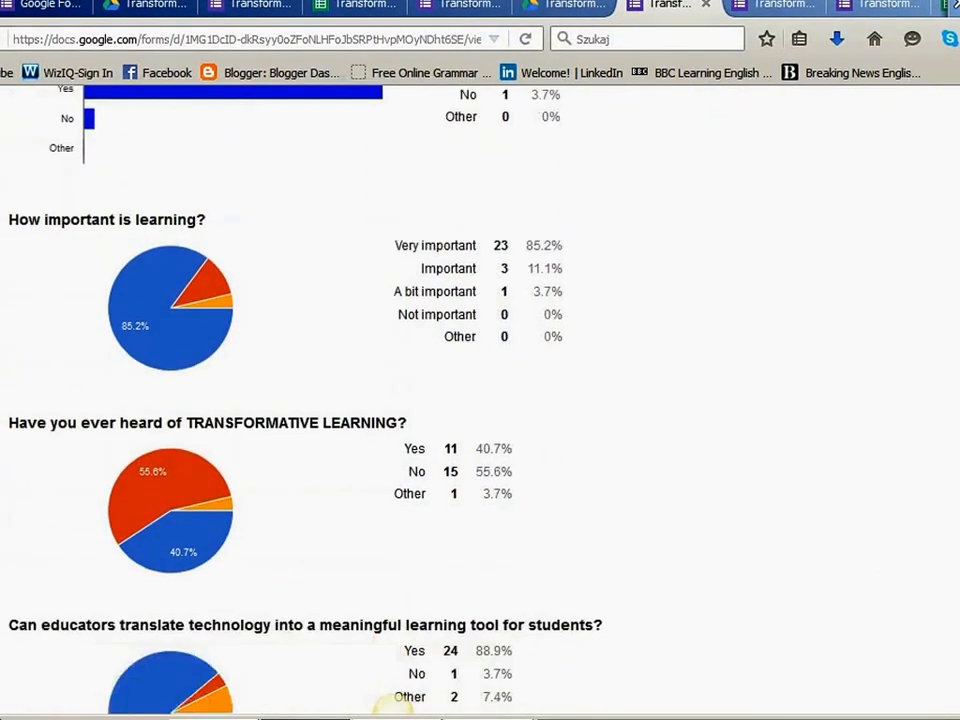
{"action": "scroll", "scroll_direction": "down", "scroll_amount": 3}
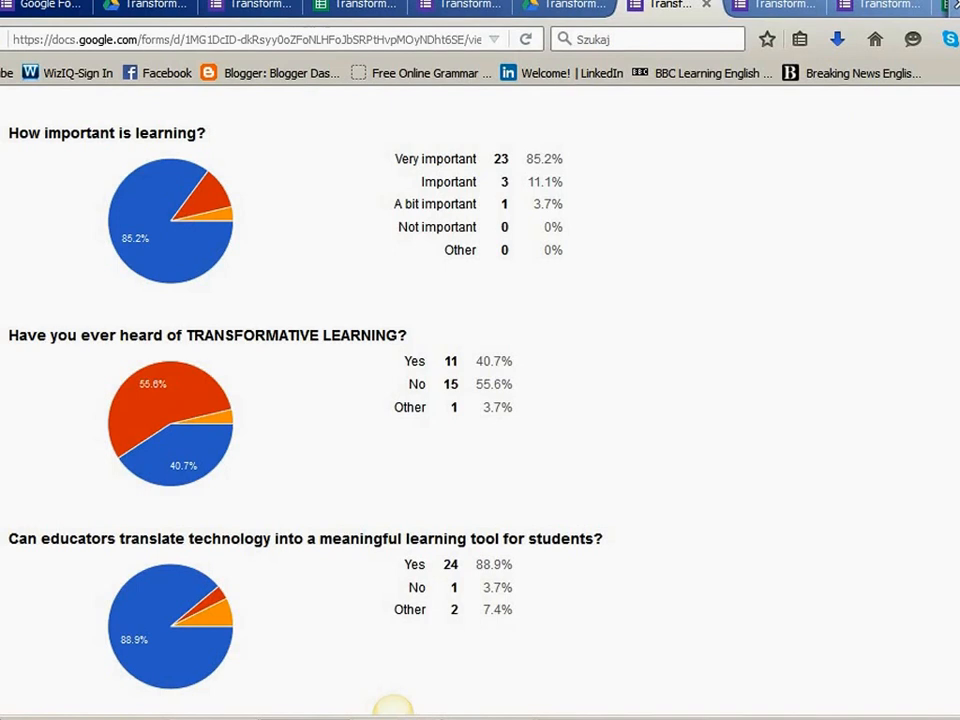
{"action": "scroll", "scroll_direction": "down", "scroll_amount": 3}
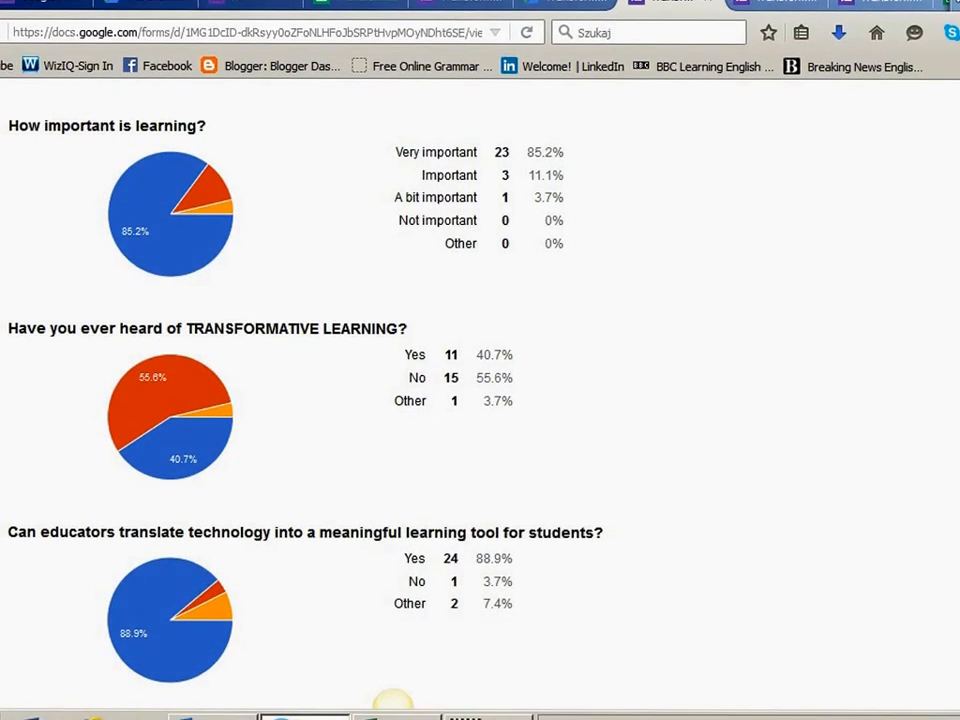
{"action": "scroll", "scroll_direction": "down", "scroll_amount": 3}
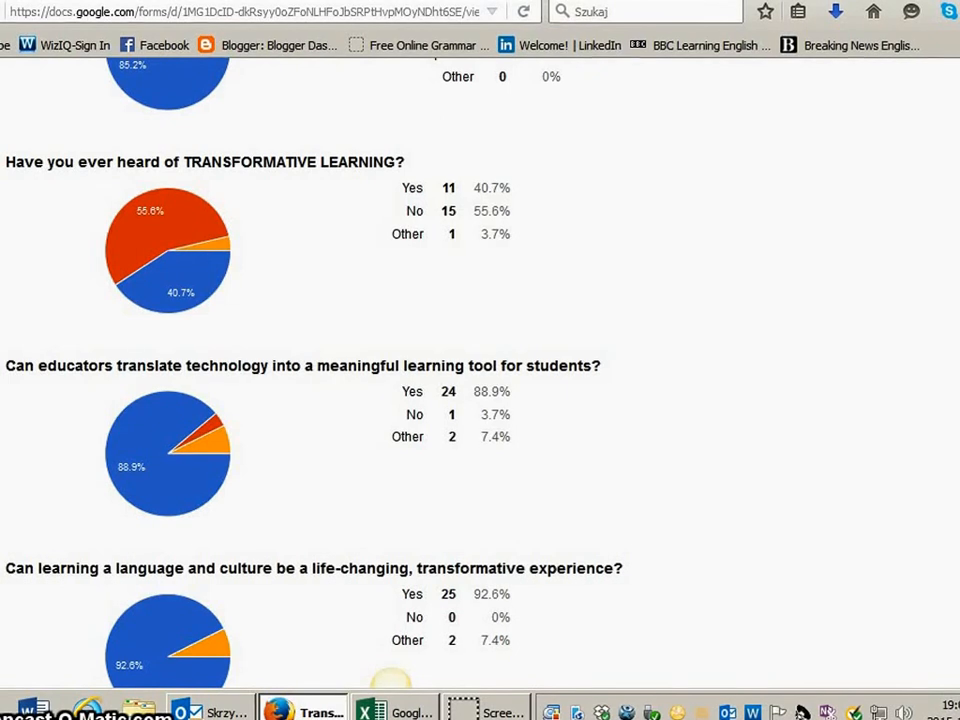
Scroll to the last question's pie chart and the Number of daily responses graph.
{"action": "scroll", "scroll_direction": "down", "scroll_amount": 3}
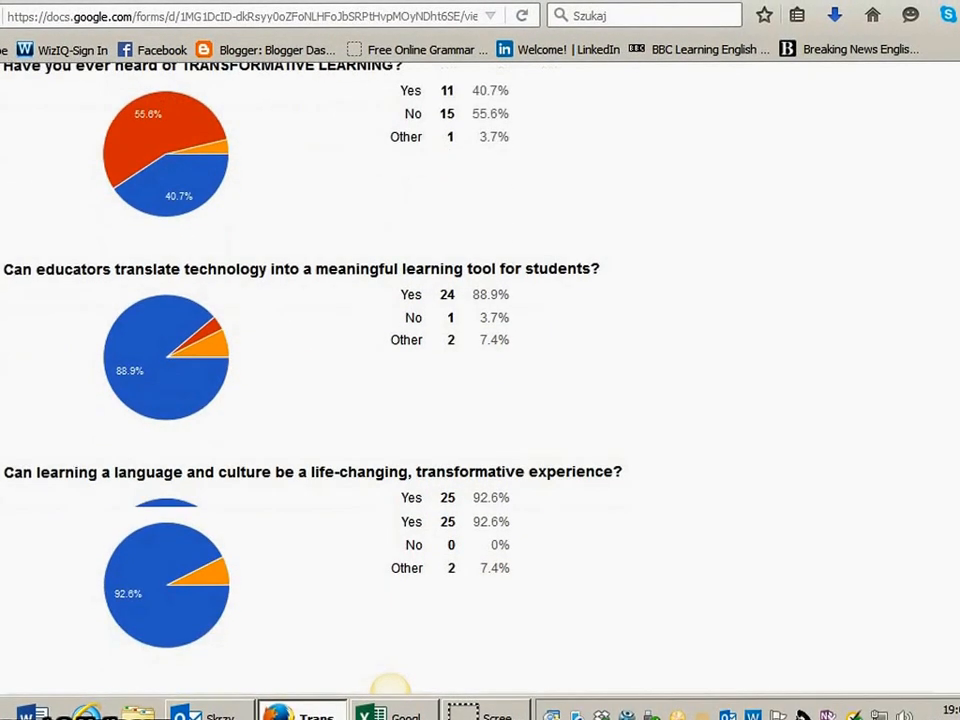
{"action": "scroll", "scroll_direction": "down", "scroll_amount": 3}
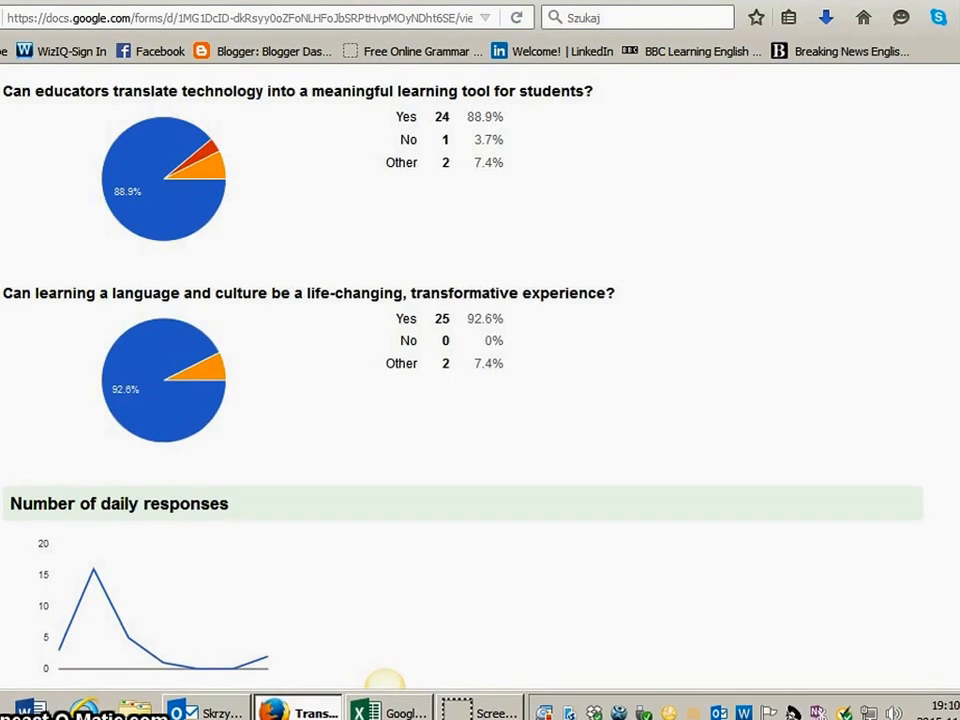
{"action": "mouse_move", "coordinate": [810, 372]}
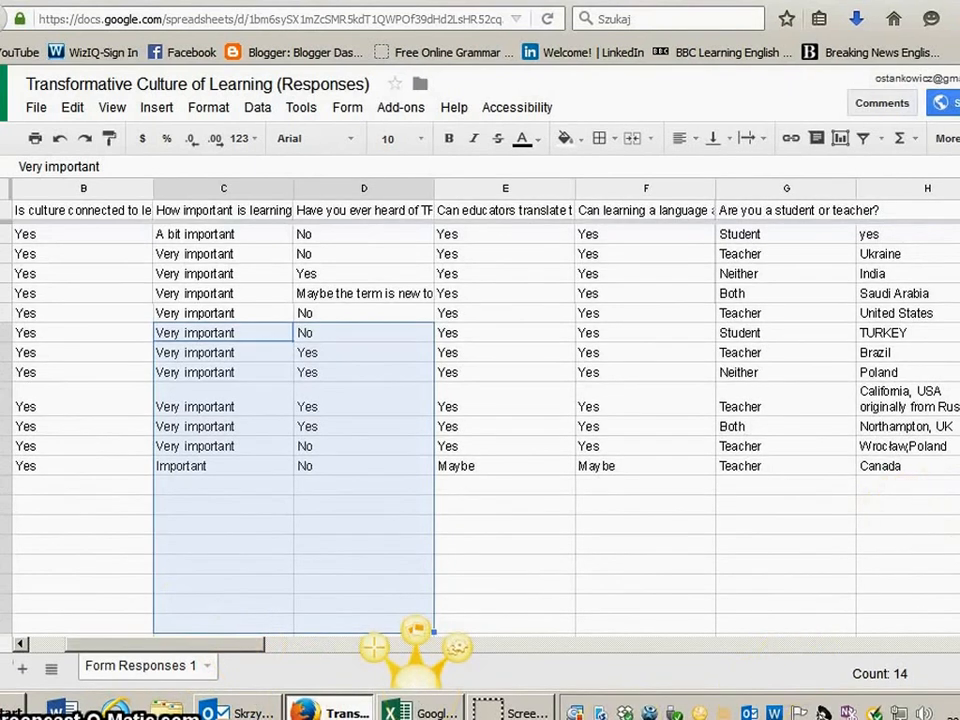
{"action": "mouse_move", "coordinate": [176, 610]}
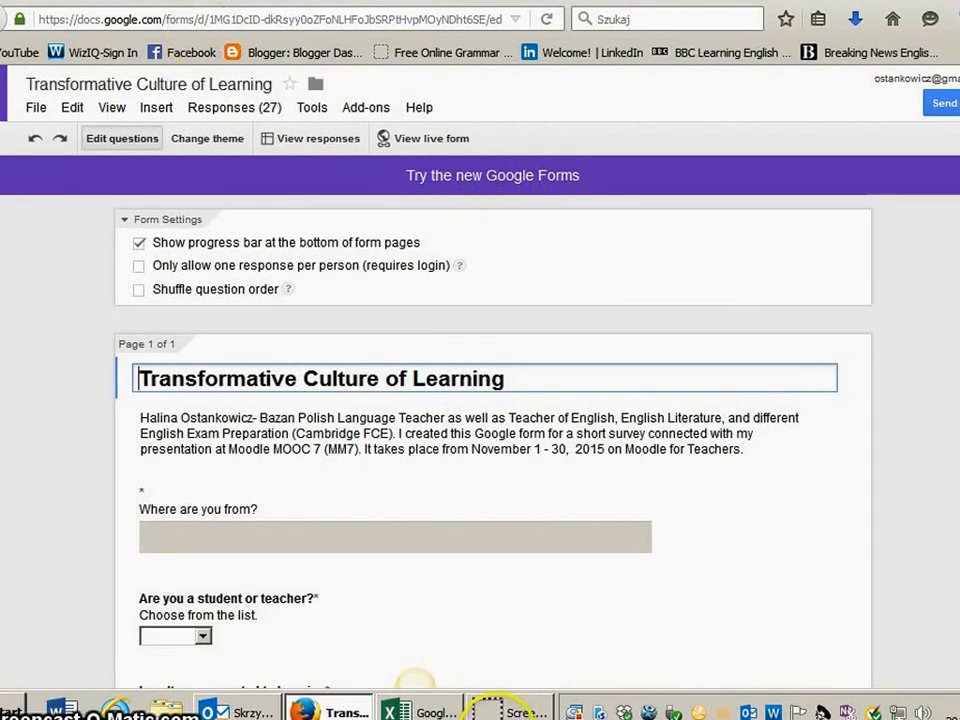
Switch back to the Edit questions tab for Transformative Culture of Learning.
{"action": "left_click", "coordinate": [500, 708]}
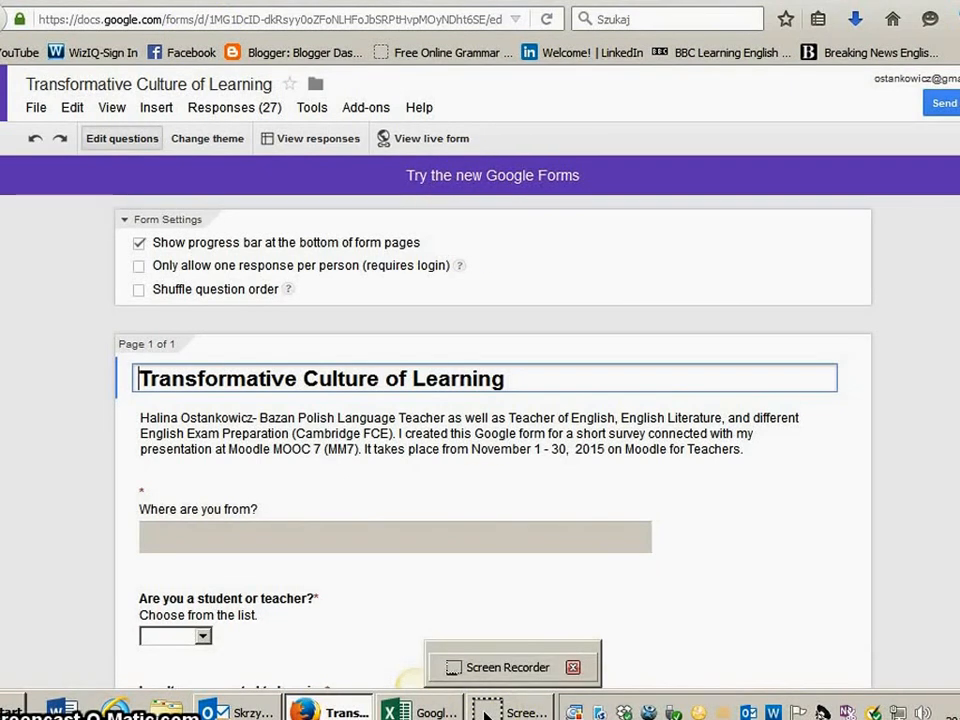